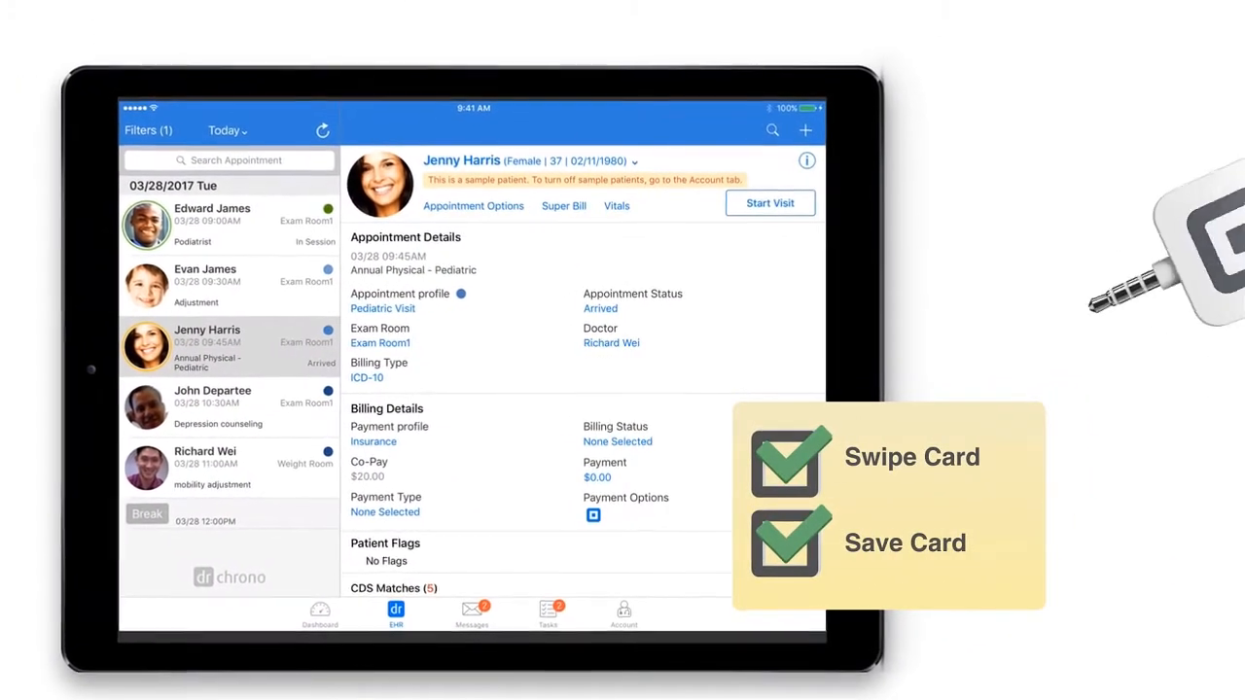
- Reach the patient portal Billing statements and start paying the $23.57 Direct Urgent Care balance
click(592, 515)
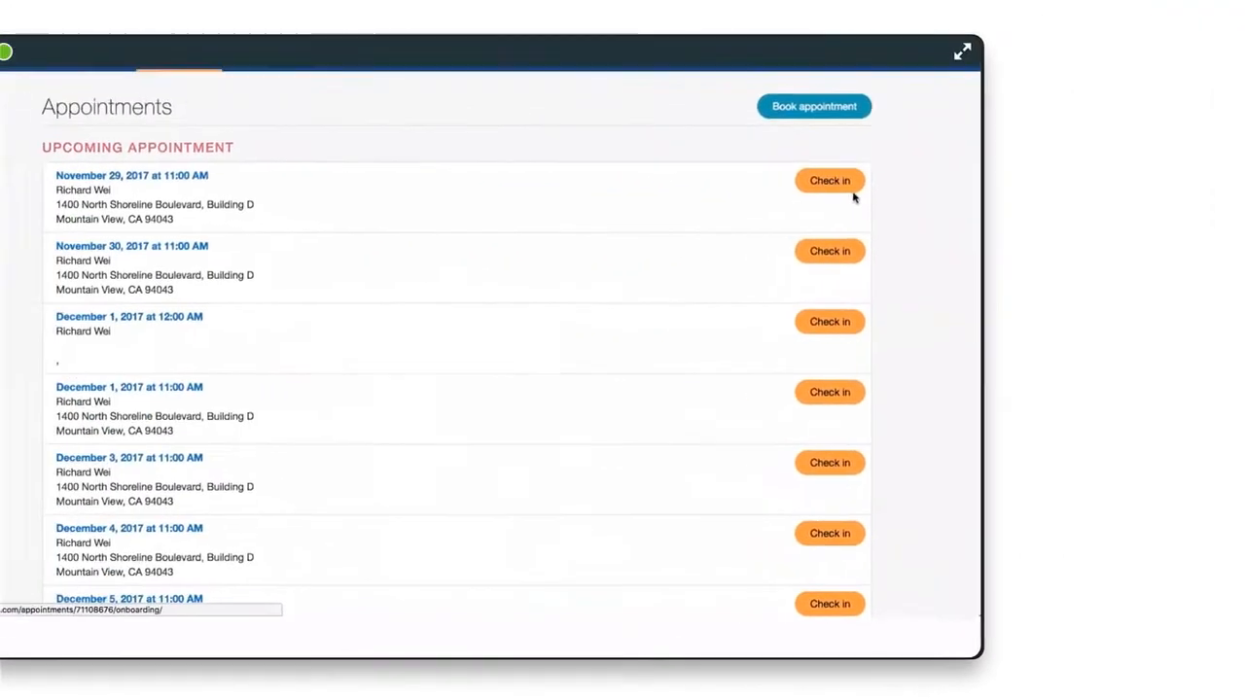
click(475, 66)
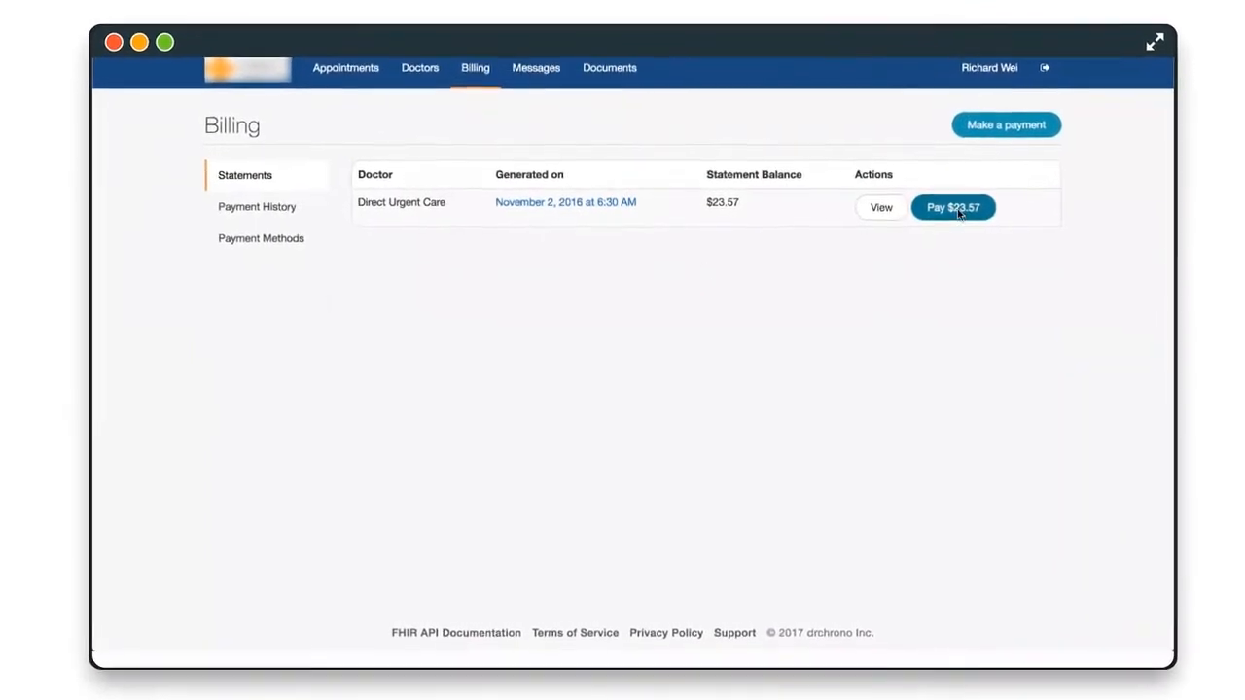
click(954, 206)
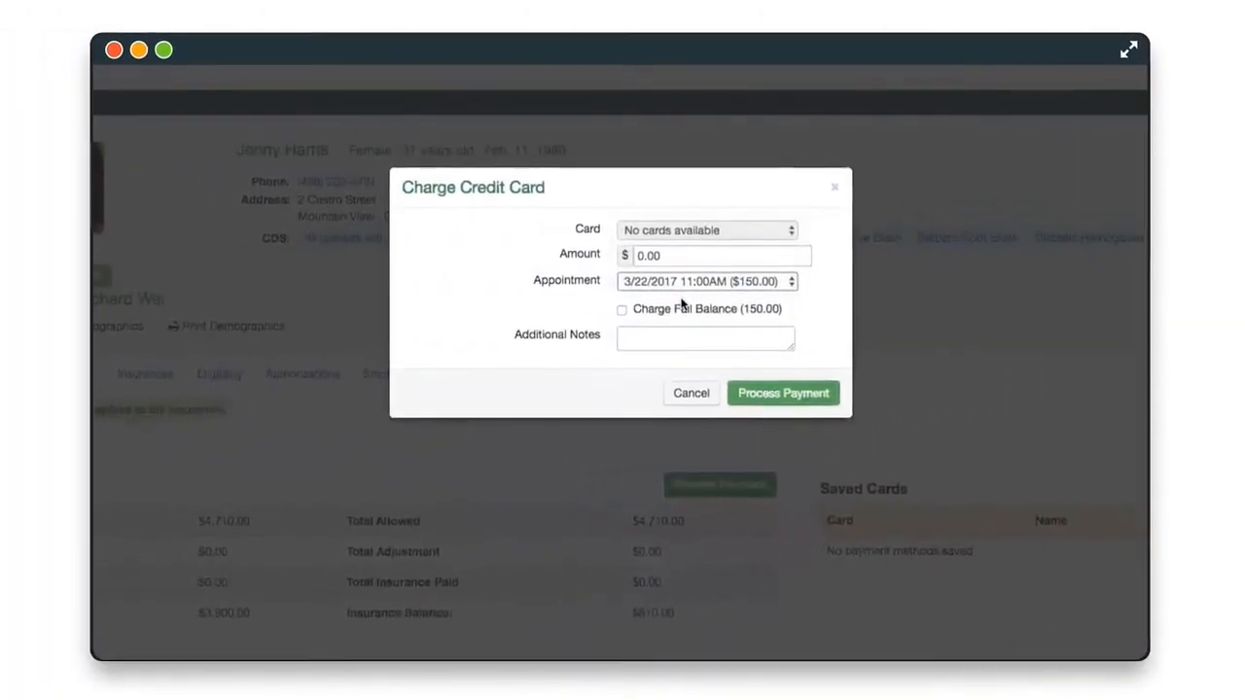
- Enable Charge Full Balance for $150.00 and apply it to the 3/20/2017 09:00AM appointment
click(622, 309)
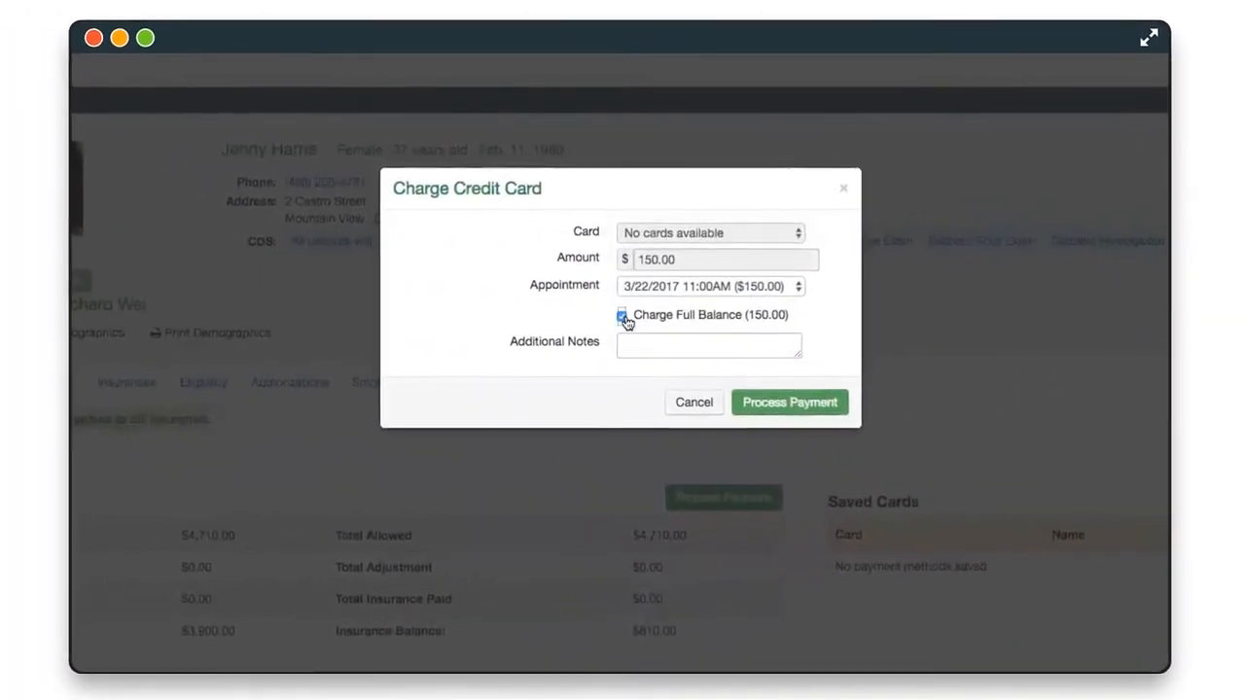
click(710, 286)
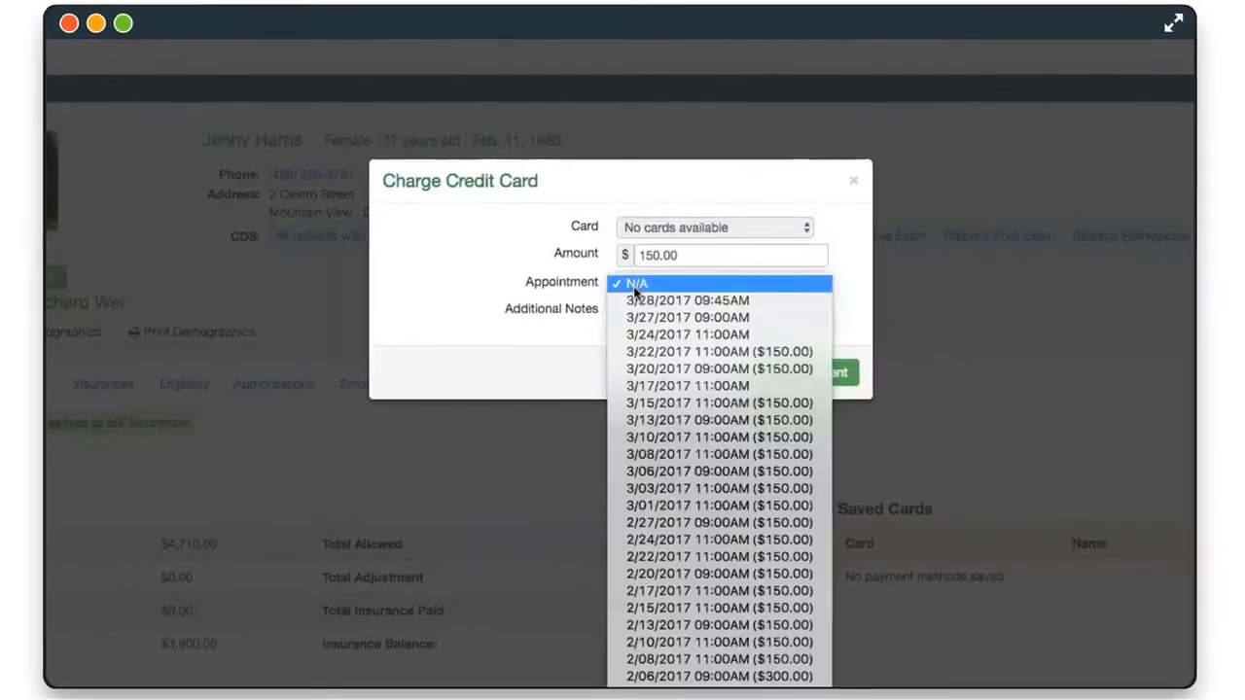
click(718, 369)
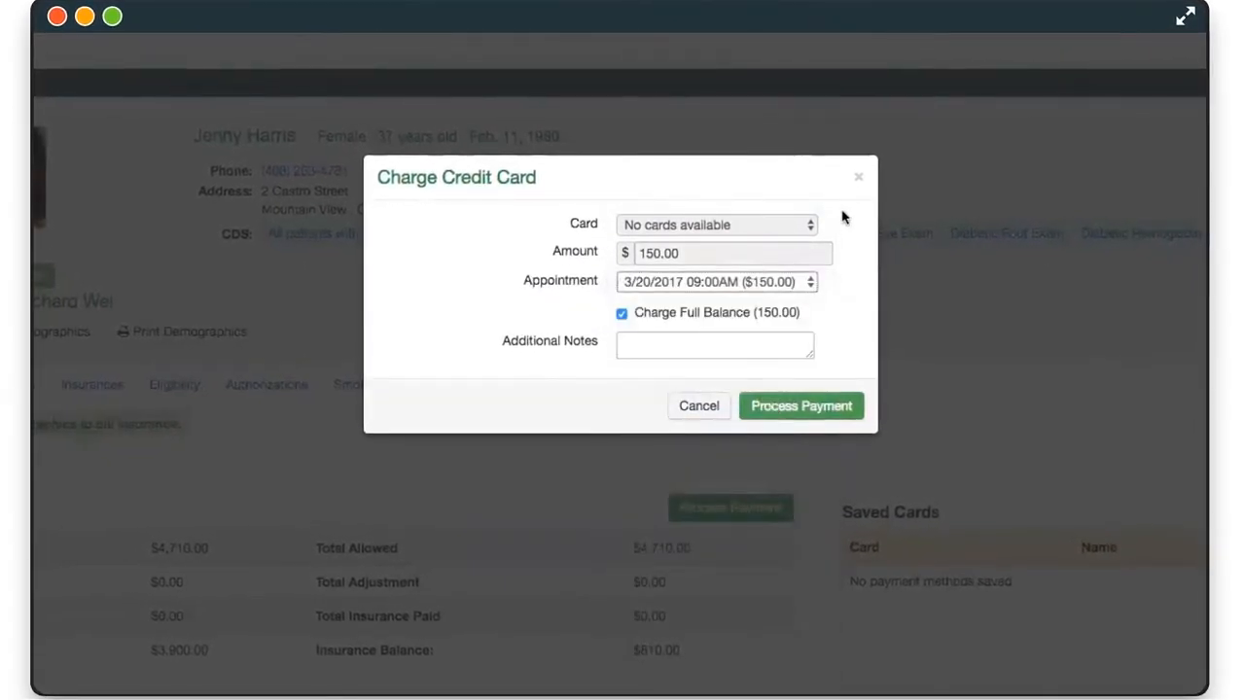